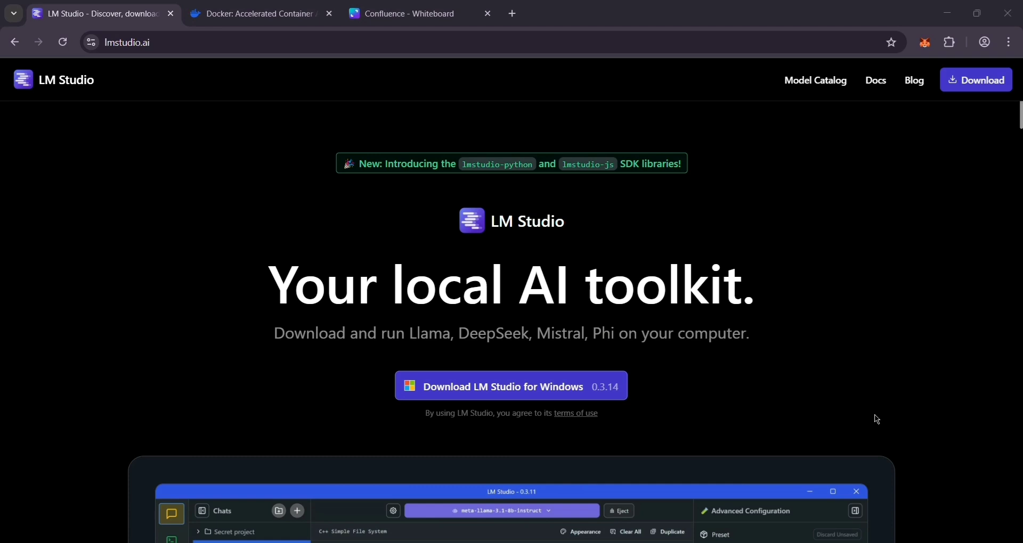
mouse_move(3, 81)
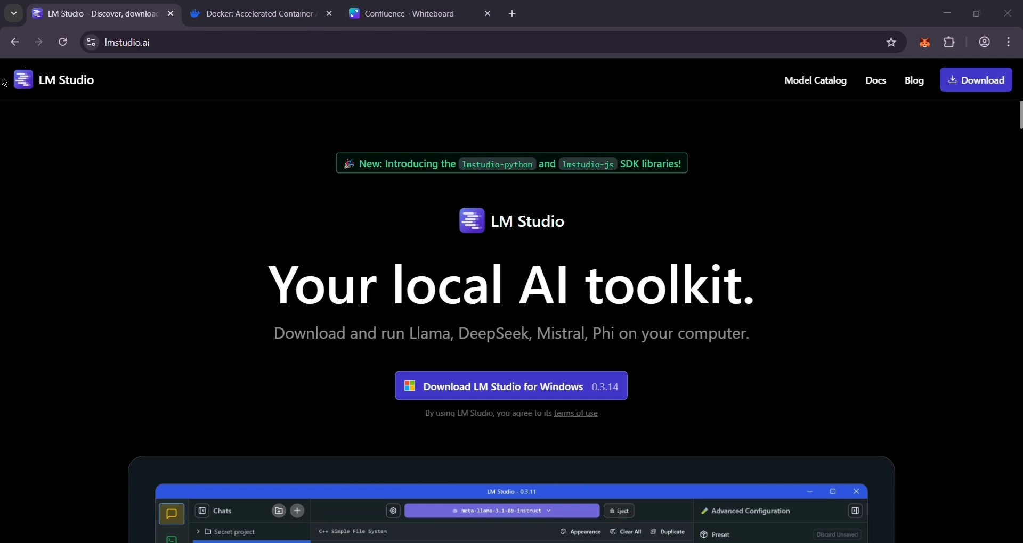
Scroll the lmstudio.ai homepage past features, SDK and FAQ to the Get Started section
scroll(down, 3)
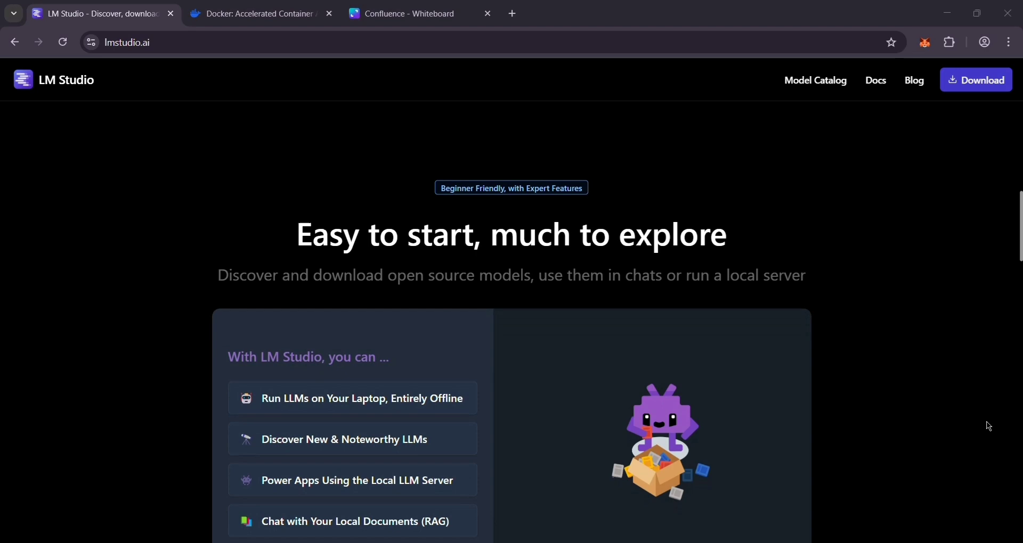
scroll(down, 3)
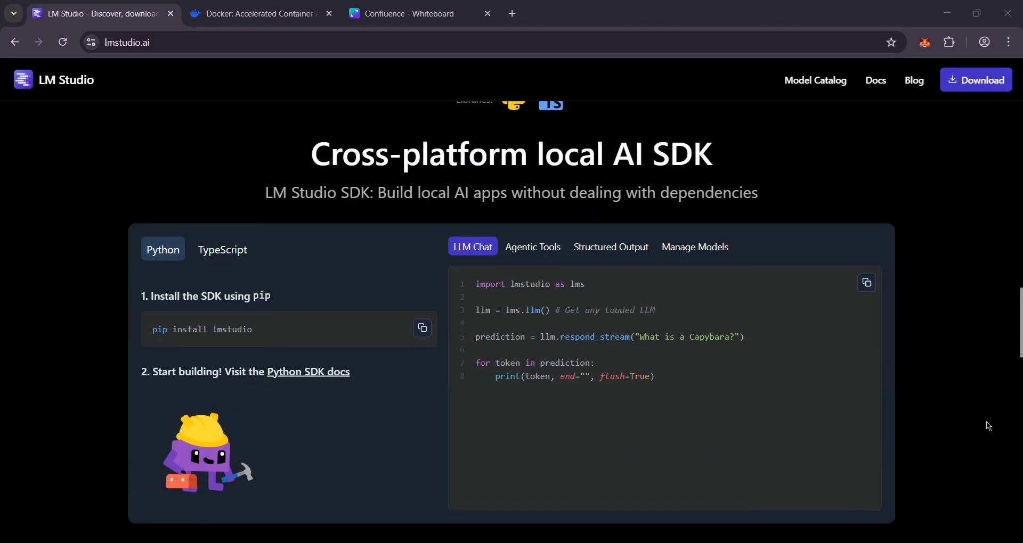
scroll(down, 3)
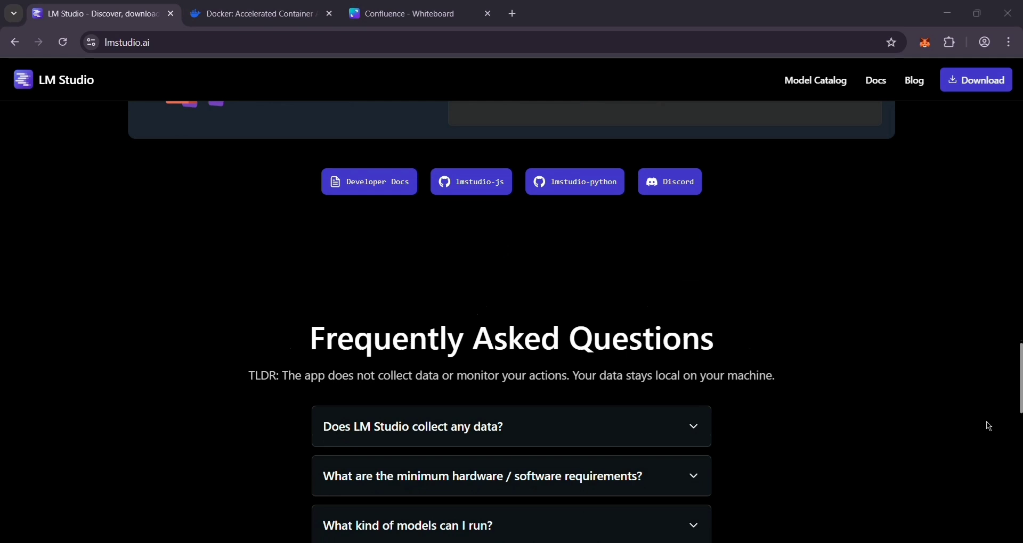
scroll(down, 3)
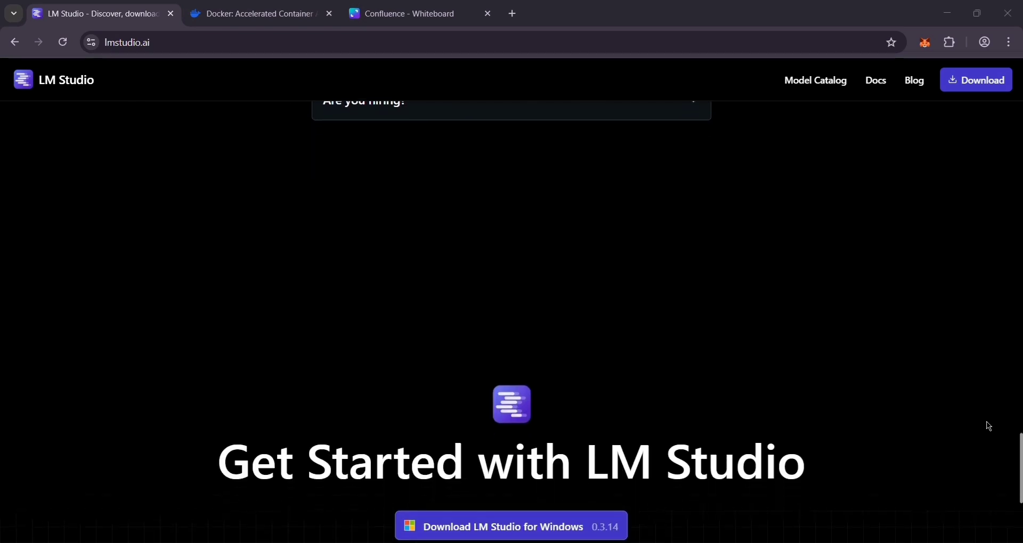
scroll(down, 3)
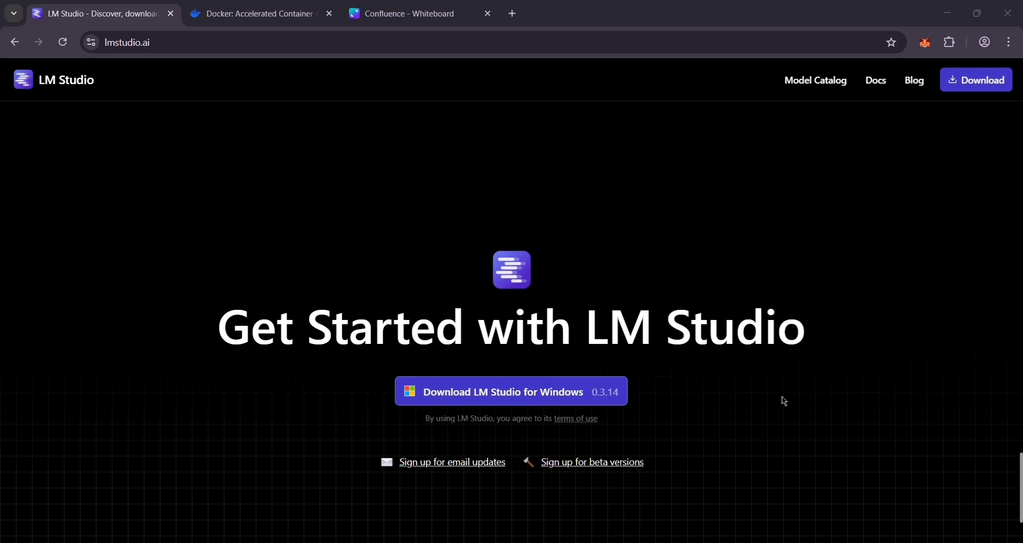
mouse_move(920, 387)
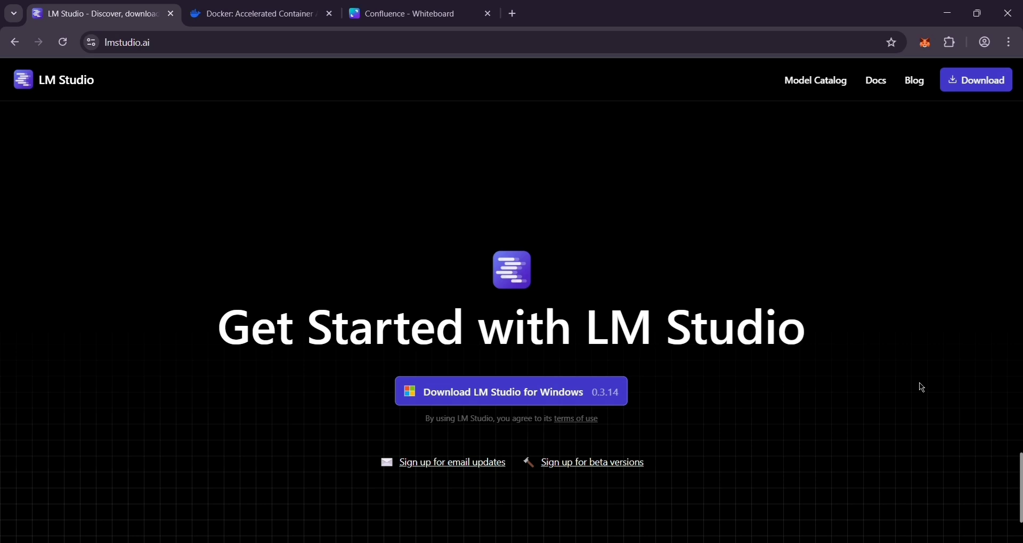
Switch to docker.com and scroll through community and integrations sections to the footer
click(260, 13)
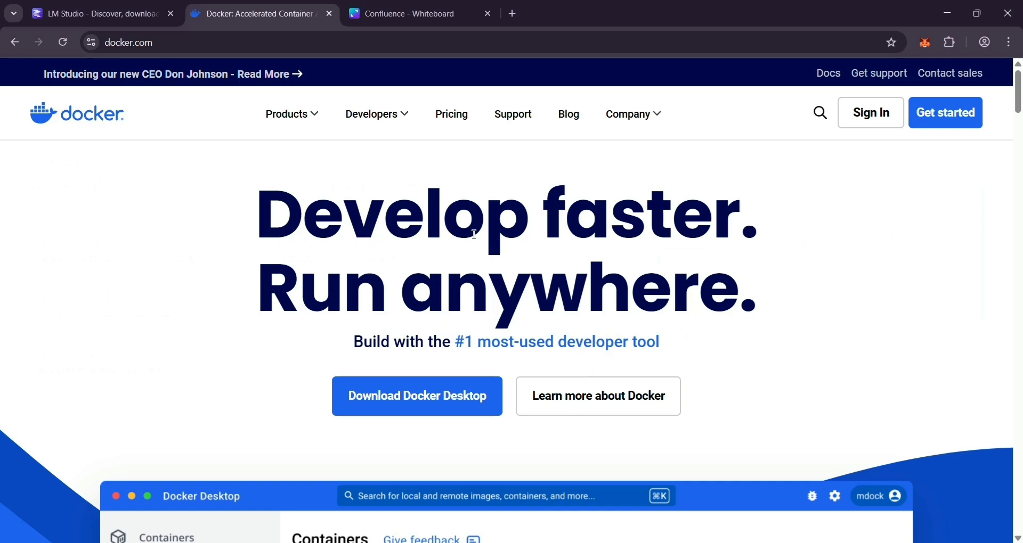
scroll(down, 3)
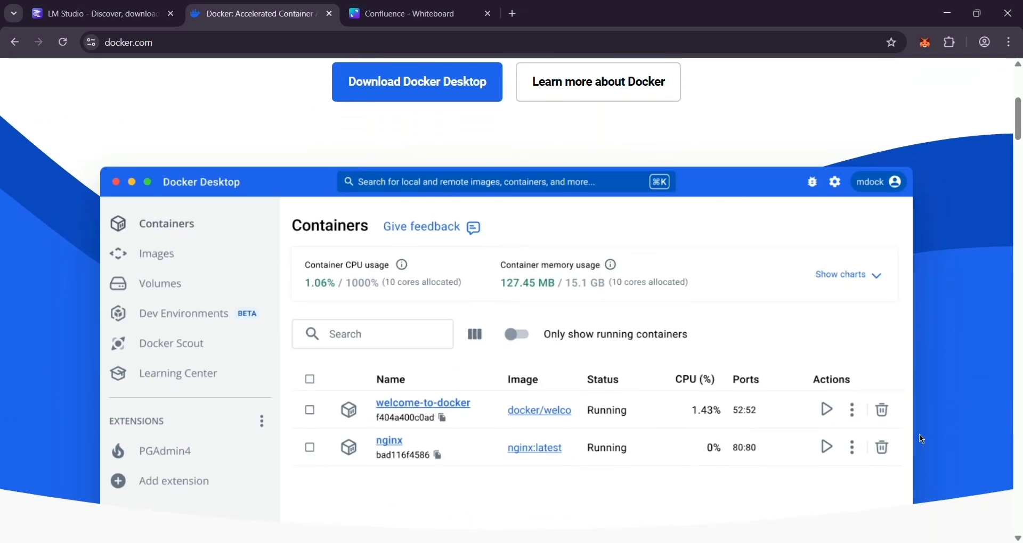
scroll(down, 3)
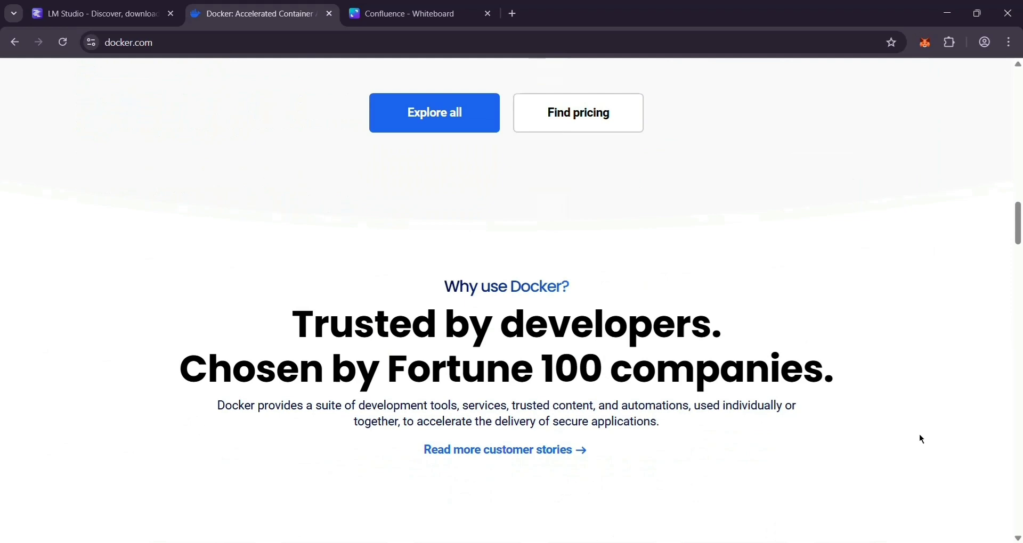
scroll(down, 3)
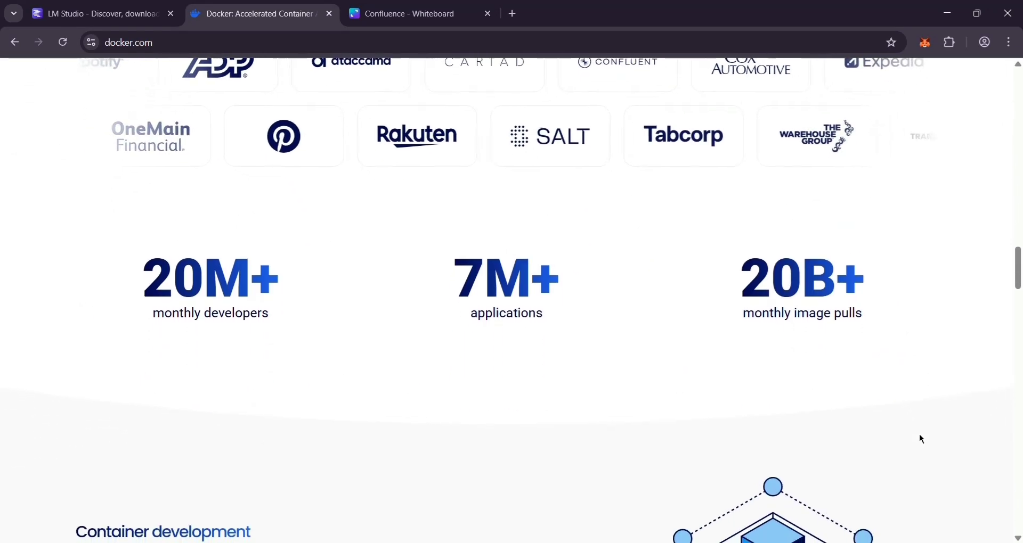
scroll(down, 3)
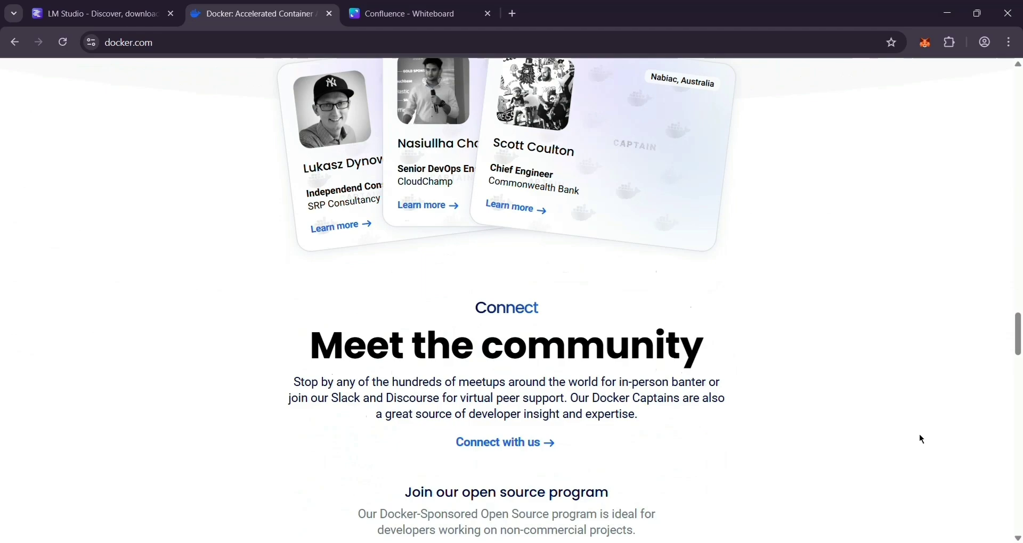
scroll(down, 3)
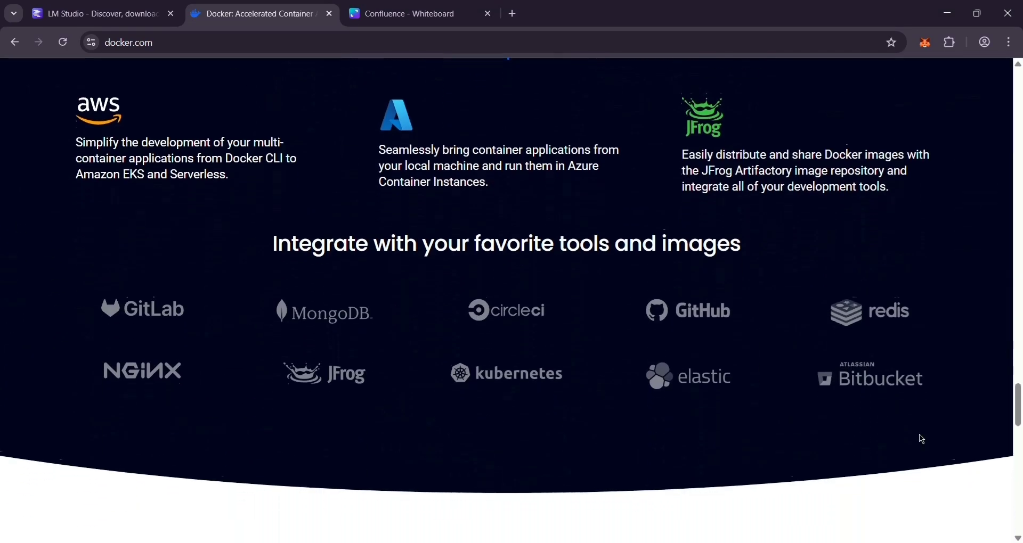
scroll(down, 3)
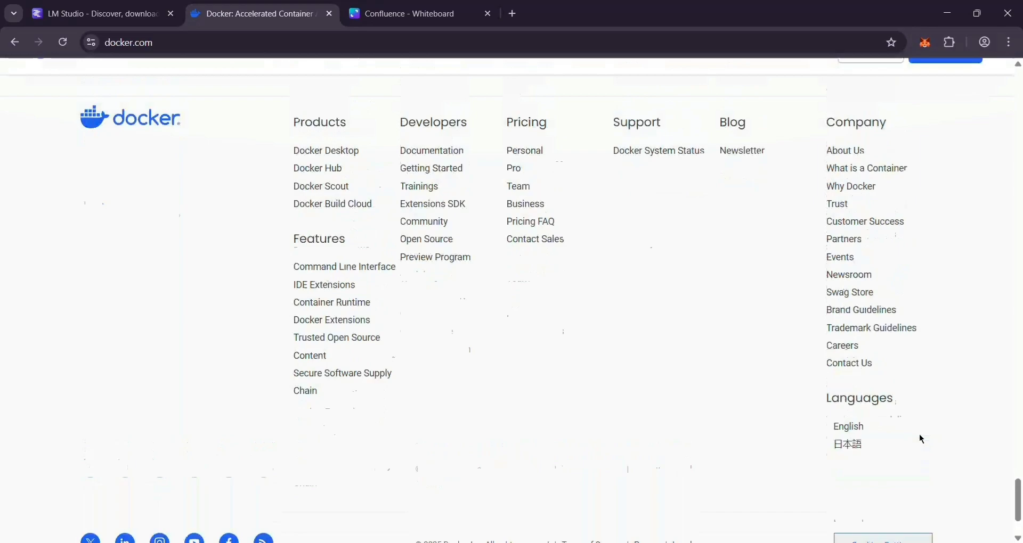
Show the Canva whiteboard table comparing LM Studio and Docker criteria with winners
click(418, 12)
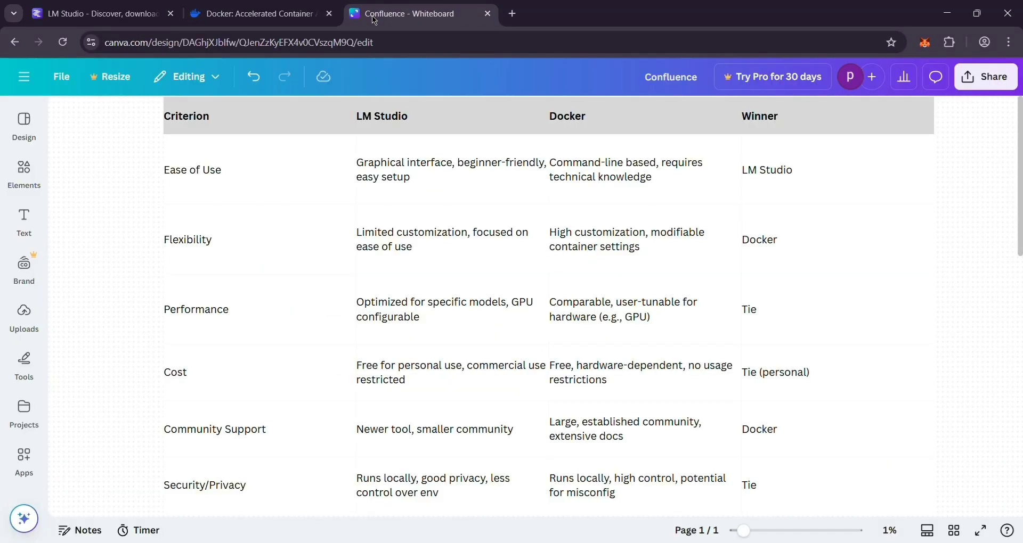
mouse_move(971, 344)
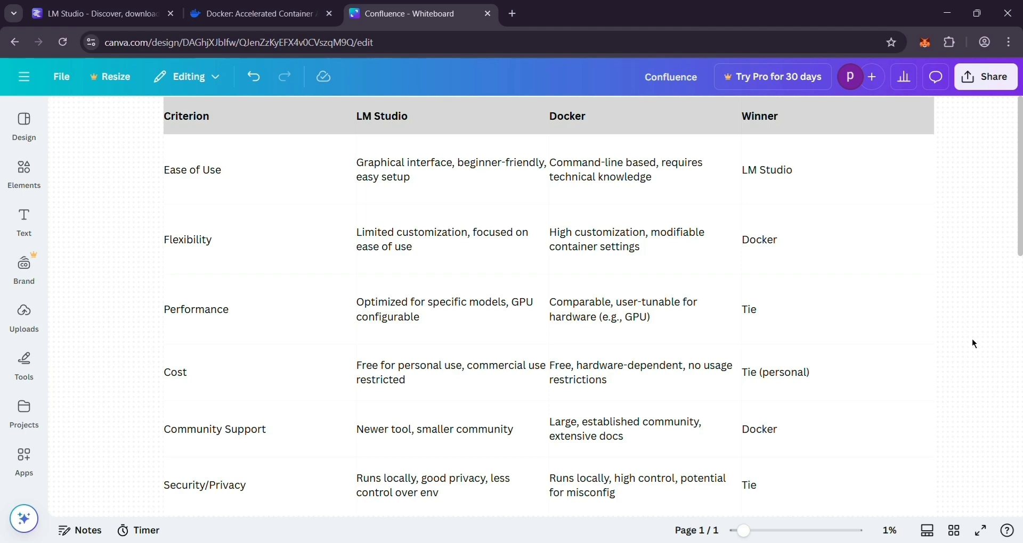